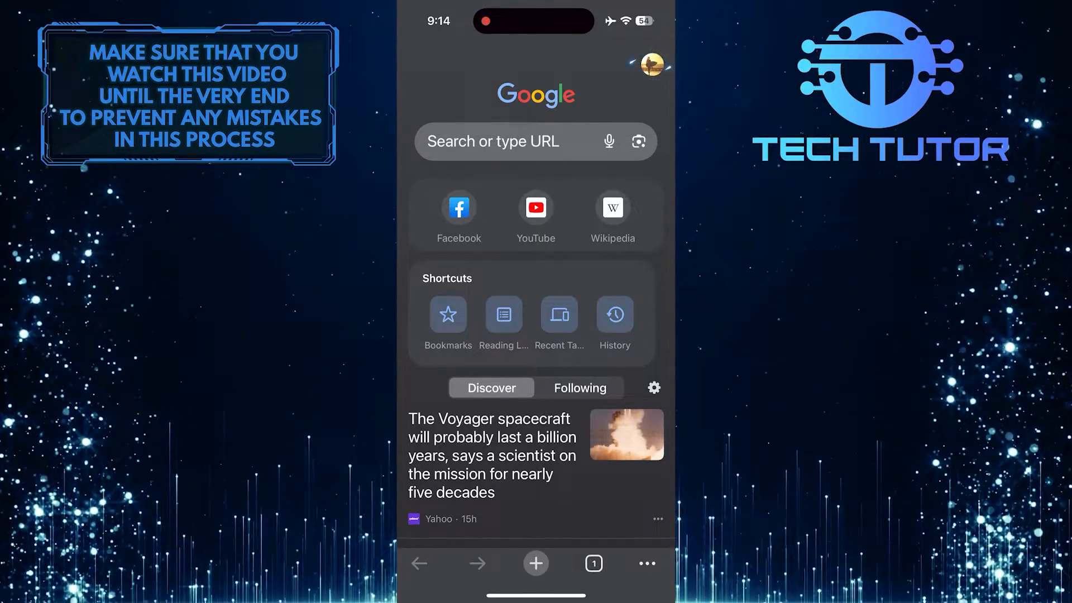
Reach Chrome's Settings screen via the profile avatar on the new tab page
{"action": "left_click", "coordinate": [645, 563]}
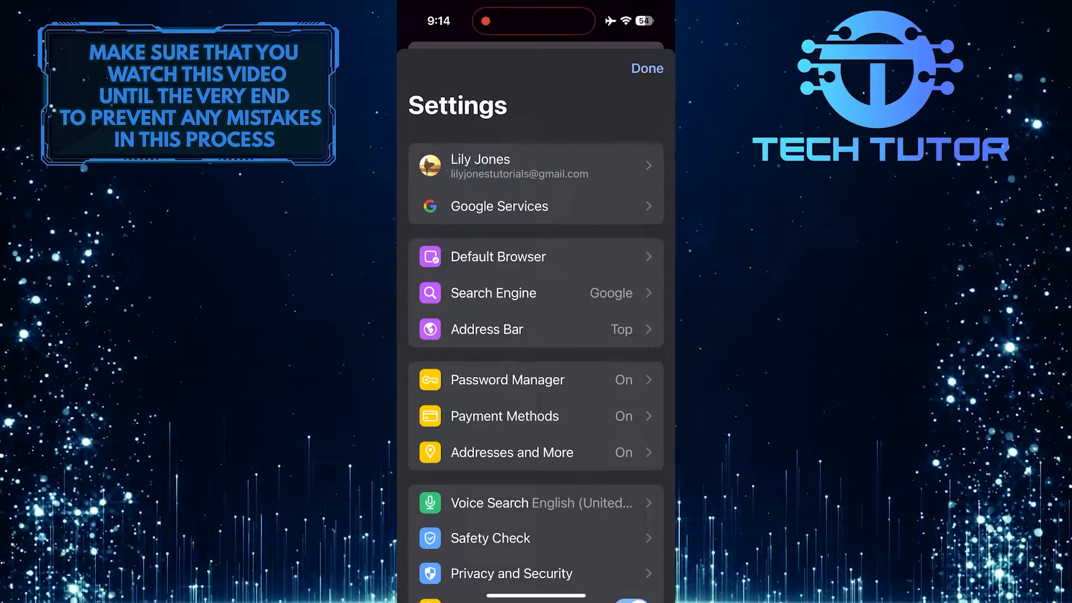
Sign out of the current Google account from its account details in Settings
{"action": "left_click", "coordinate": [535, 165]}
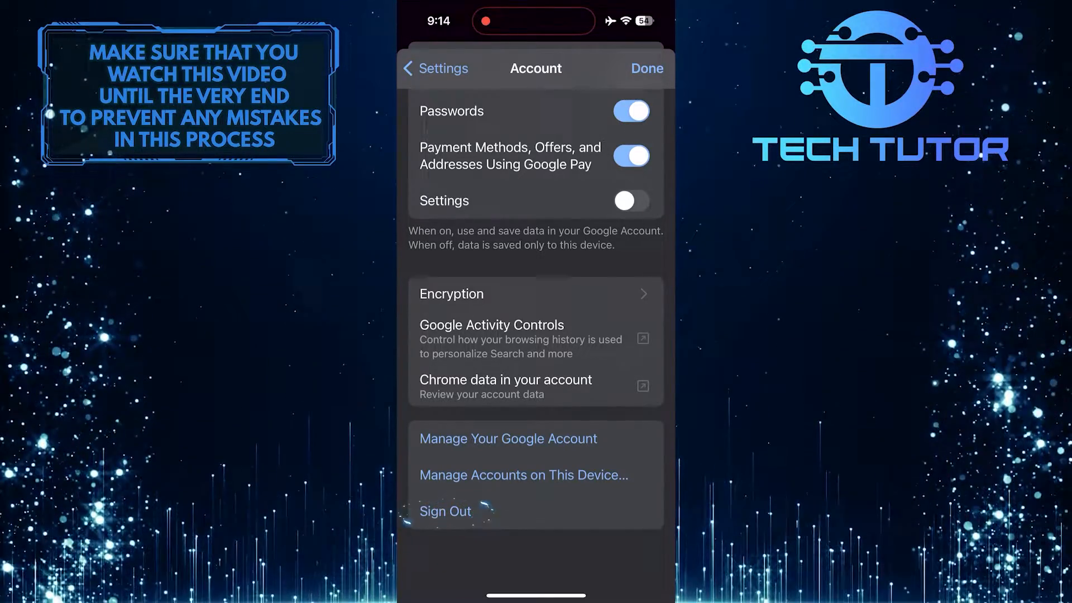
{"action": "left_click", "coordinate": [445, 510]}
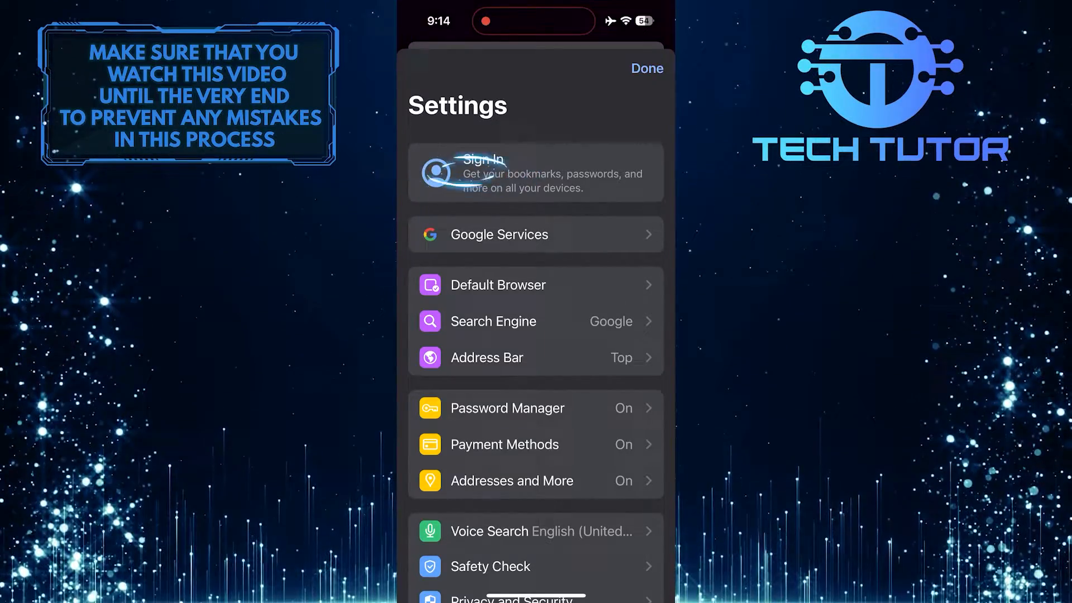
Begin Chrome sign-in and choose the Buzzy Boogerbean account from the saved accounts list
{"action": "left_click", "coordinate": [535, 173]}
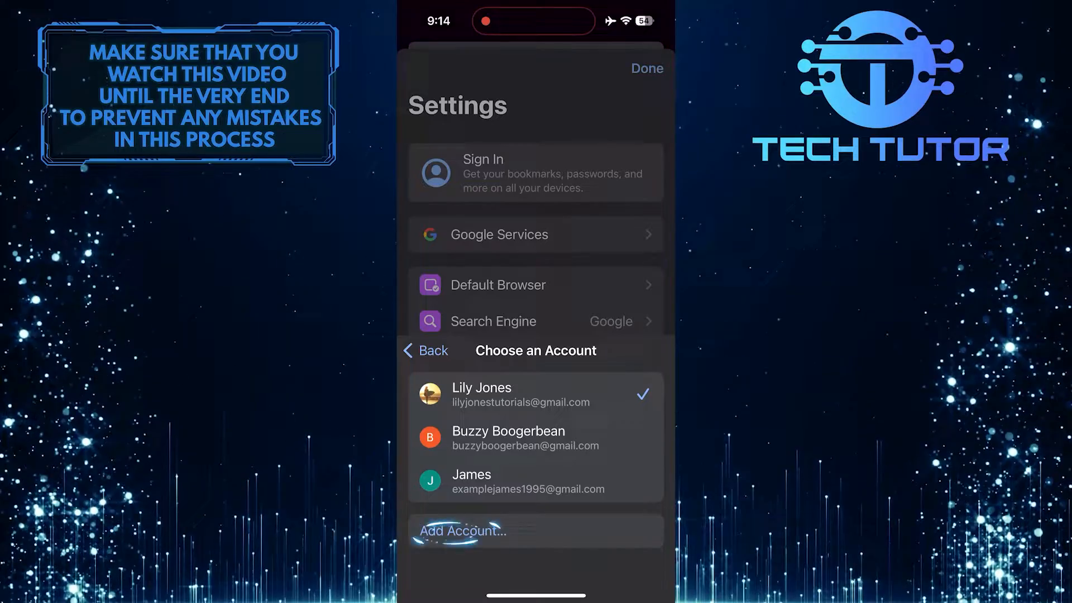
{"action": "left_click", "coordinate": [535, 438]}
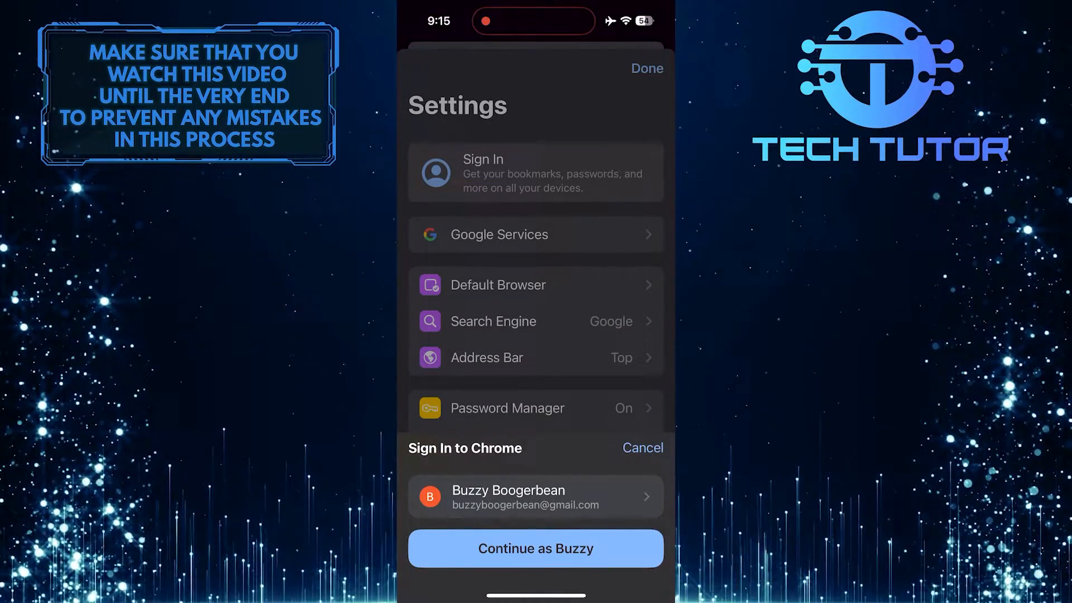
Continue as Buzzy, confirm the sign-in prompt, and return to the new tab page showing that profile
{"action": "left_click", "coordinate": [535, 548]}
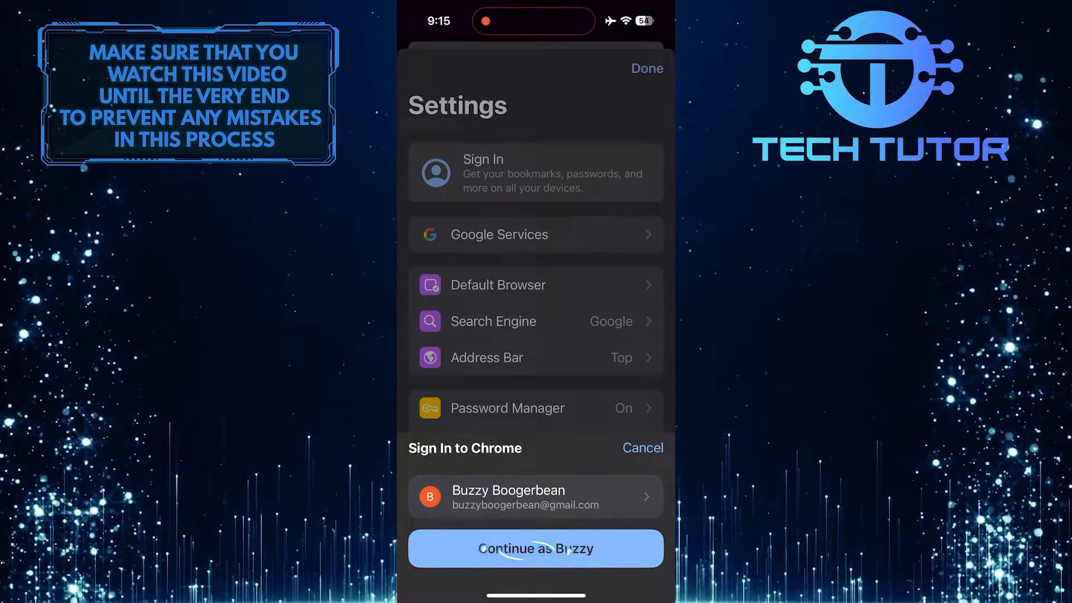
{"action": "scroll", "scroll_direction": "down", "scroll_amount": 3}
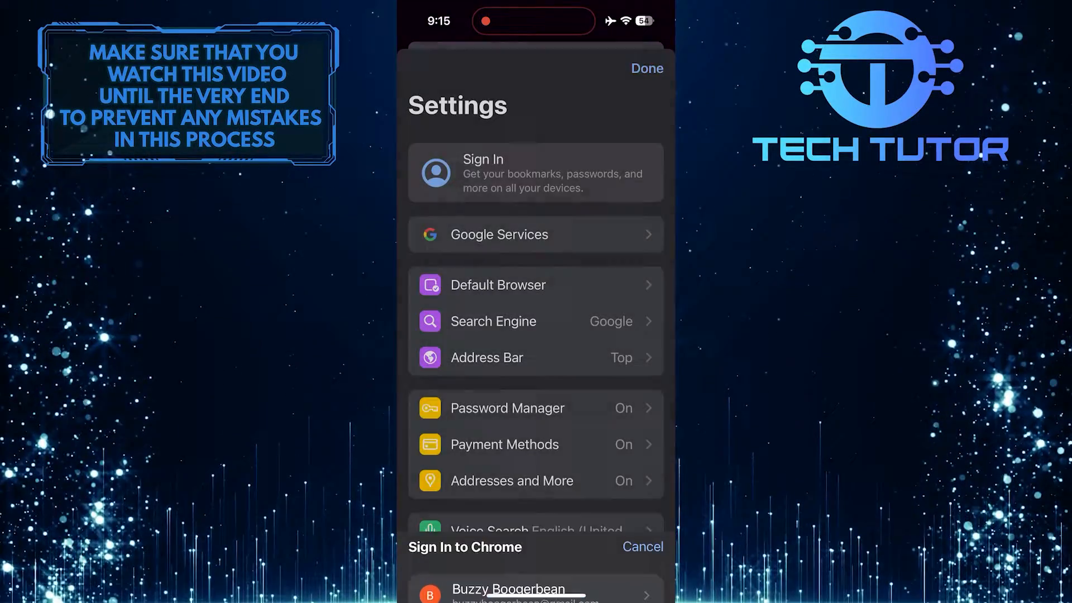
{"action": "left_click", "coordinate": [509, 589]}
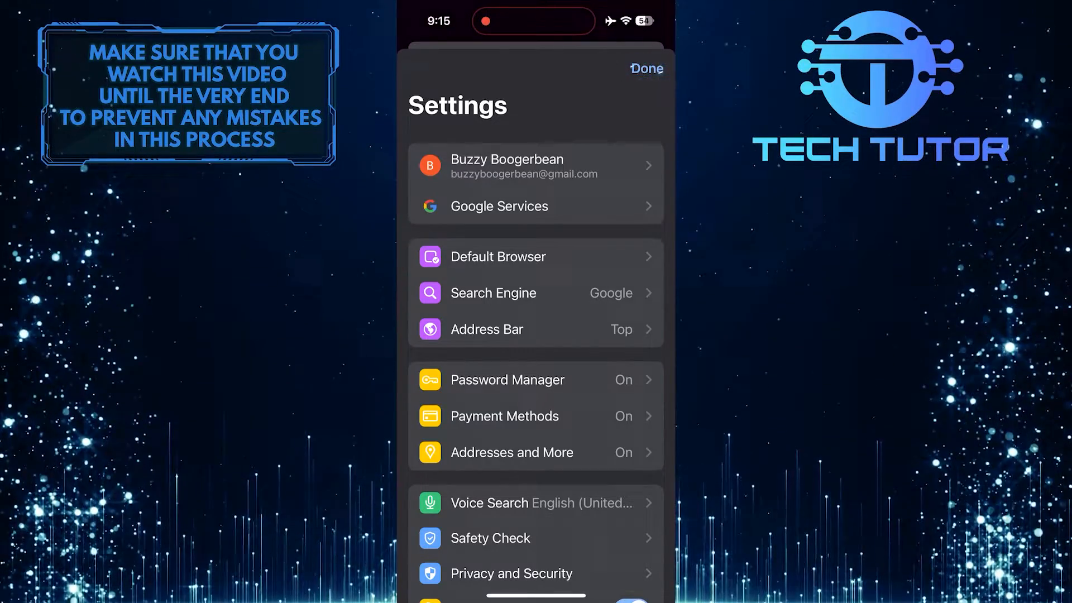
{"action": "left_click", "coordinate": [644, 69]}
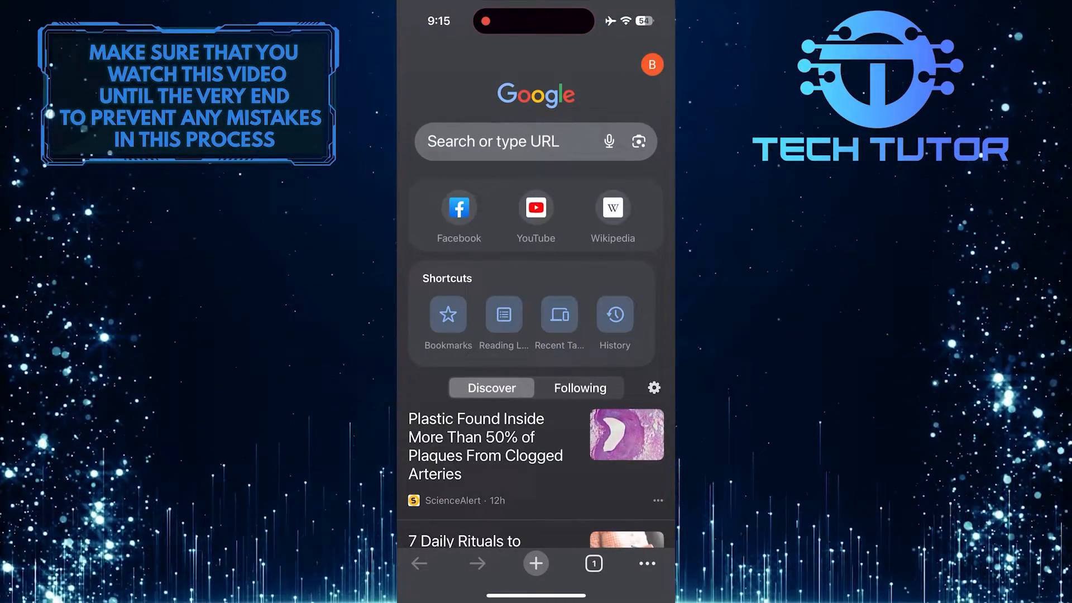